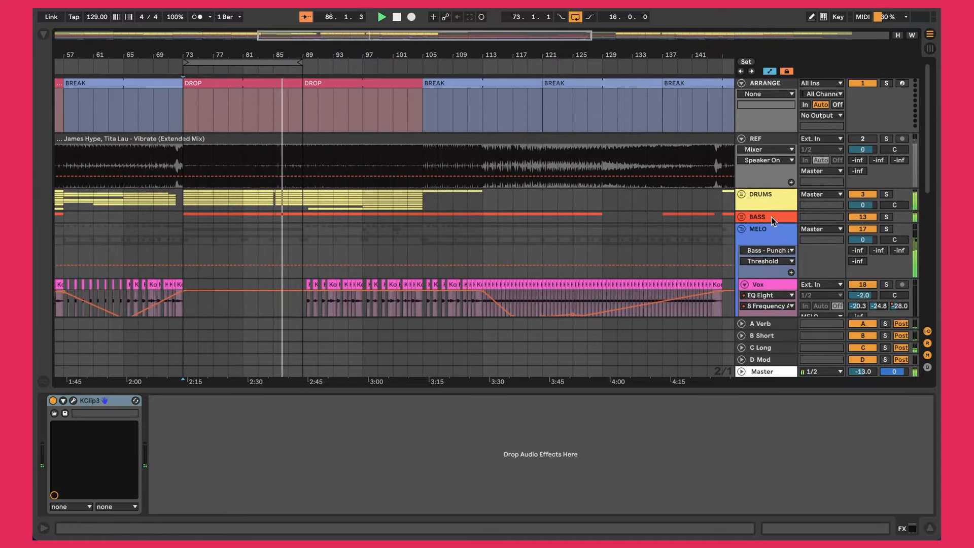
# - Select the MELO group to reveal its compressor, saturation and clipper chain
pyautogui.click(757, 284)
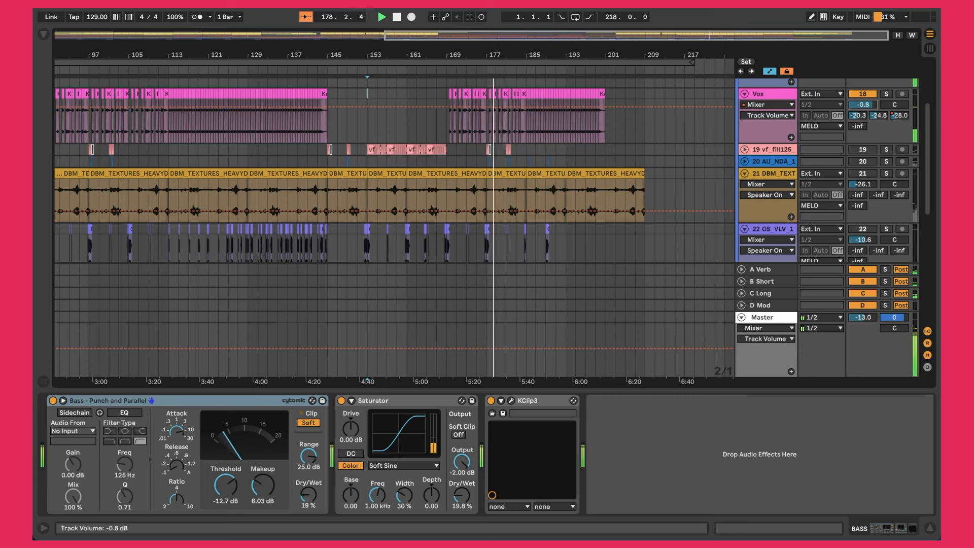
pyautogui.click(861, 104)
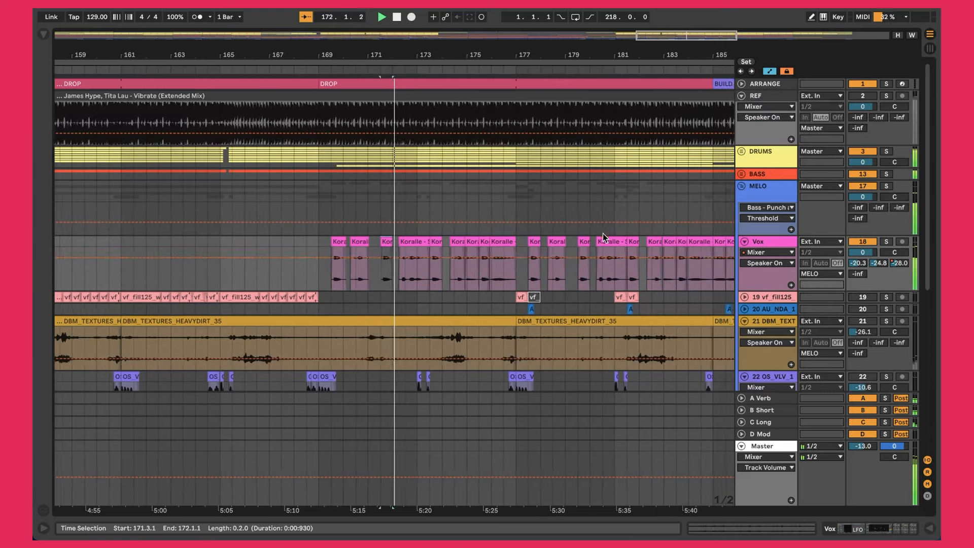
# - Select the Vox track to show its Nectar 3, LFO, EQ Eight, TRANS, SIDE and WIDTH devices
pyautogui.click(886, 95)
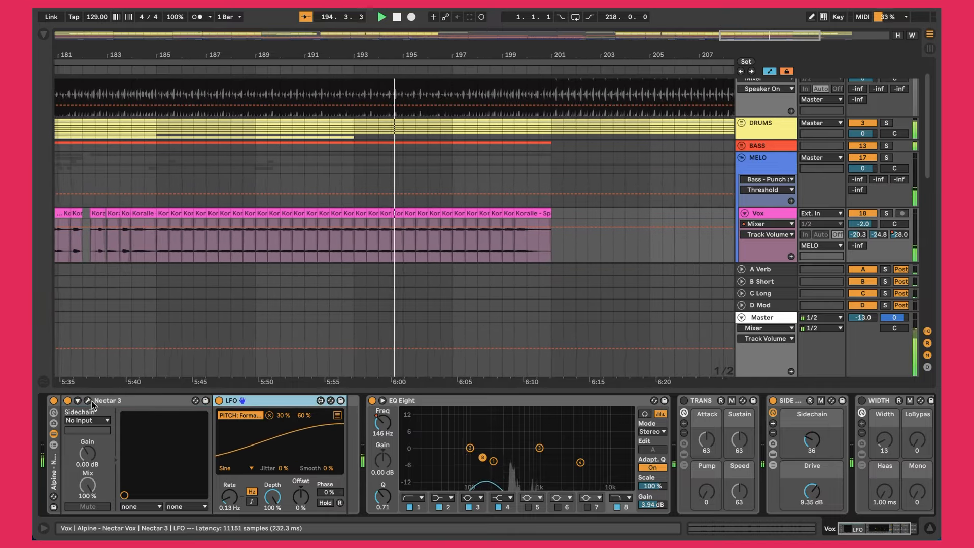
# - Show Nectar 3's editor window with its pitch correction set to A minor
pyautogui.click(87, 400)
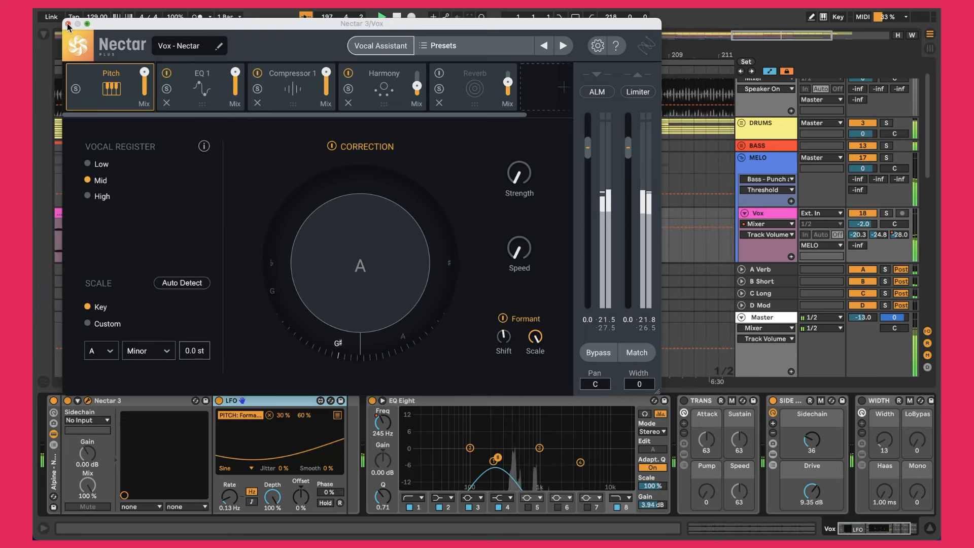
pyautogui.click(68, 27)
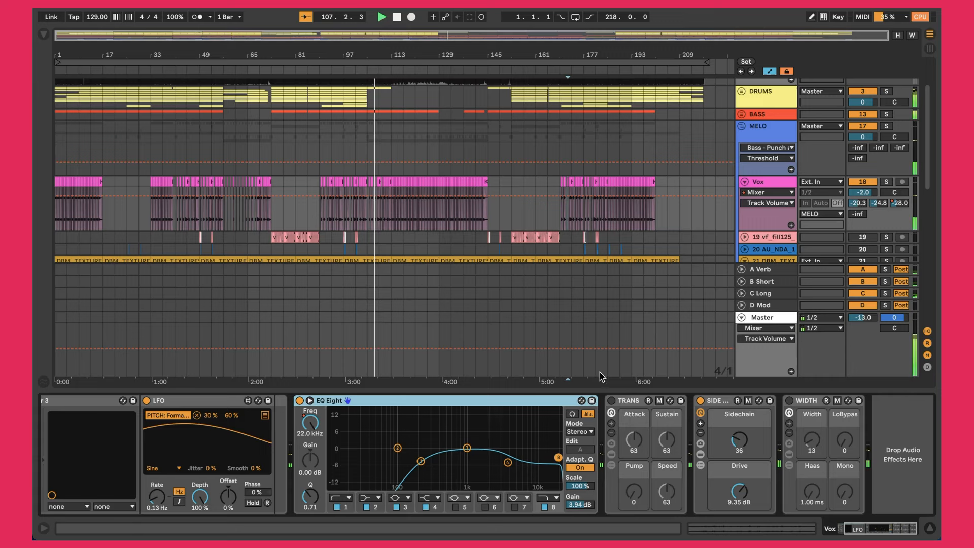
# - Reveal the Utility, Shaper and Saturator devices past the Vox chain's width stage
pyautogui.click(627, 401)
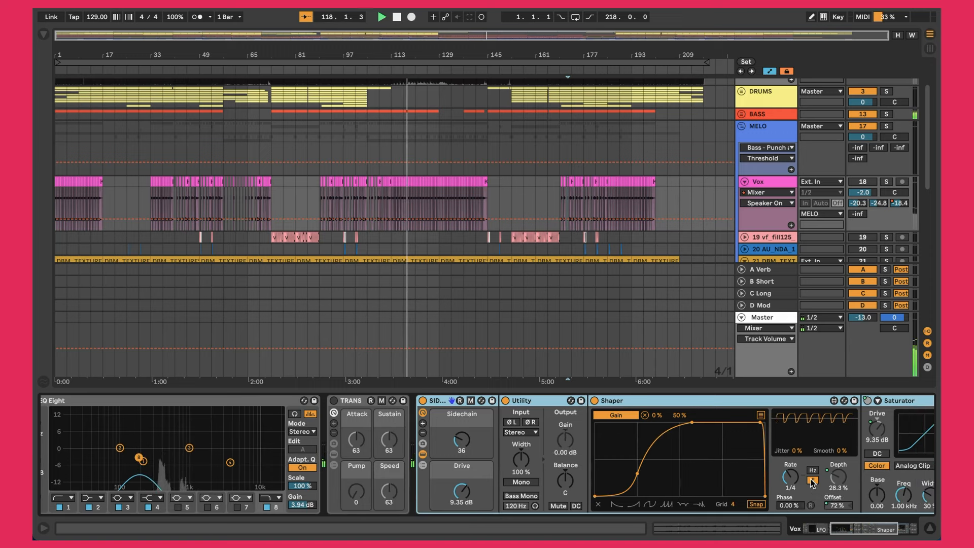
# - Move through vf_fill125's EQ Eight, Erosion, LFO, Trans, Sidechain and Width chain to the texture track
pyautogui.moveTo(562, 438); pyautogui.dragTo(559, 441)
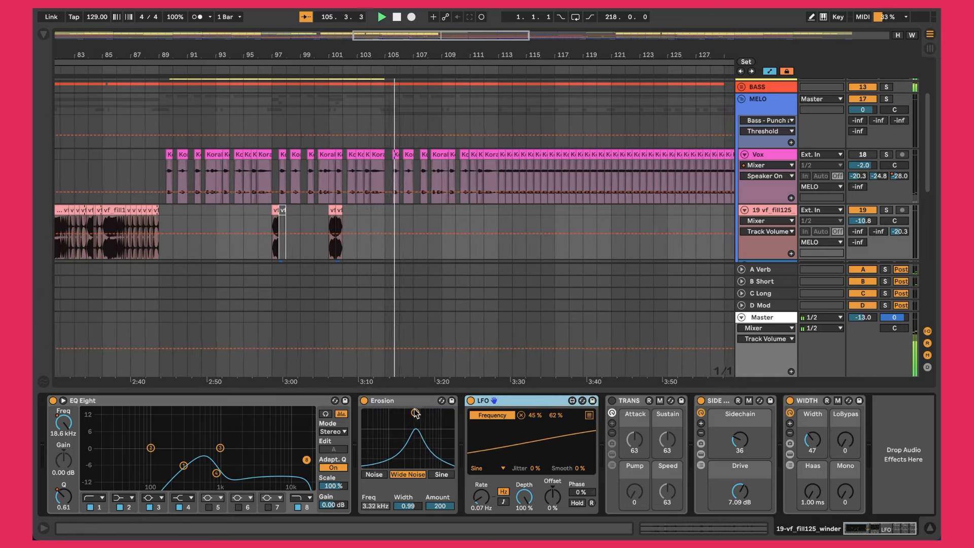
pyautogui.scroll(-3)
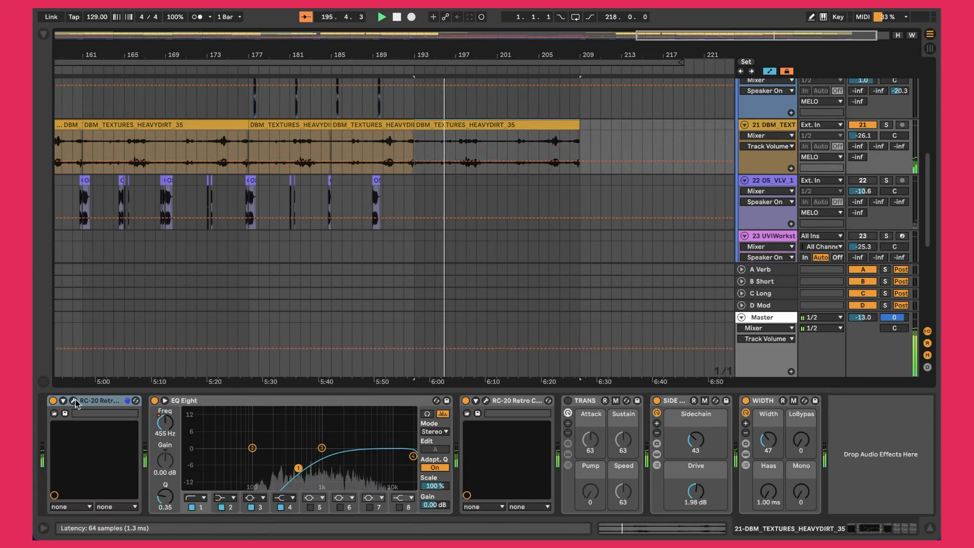
# - Review RC-20 Retro Color's Vinyl module on the texture track, close it, and move on to the OS_VLV chain
pyautogui.click(68, 400)
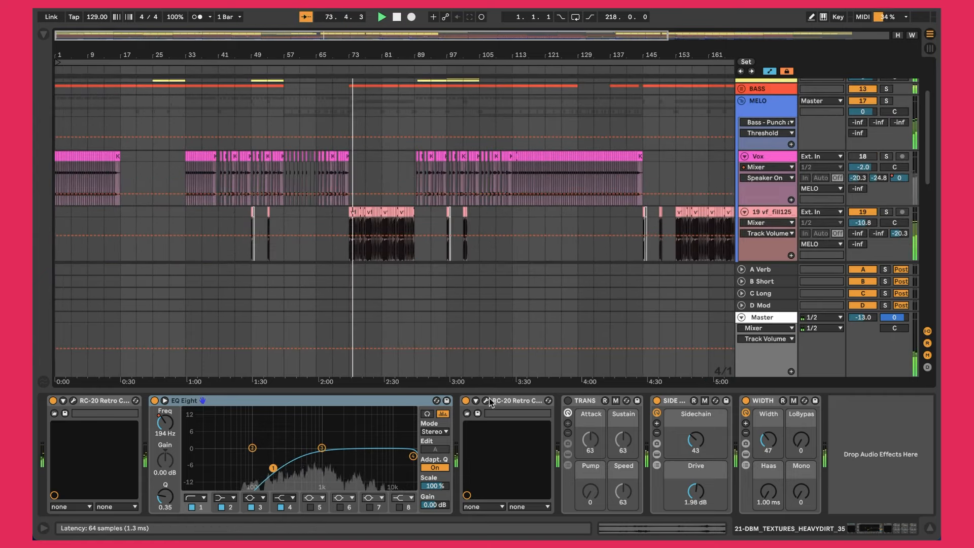
pyautogui.click(486, 400)
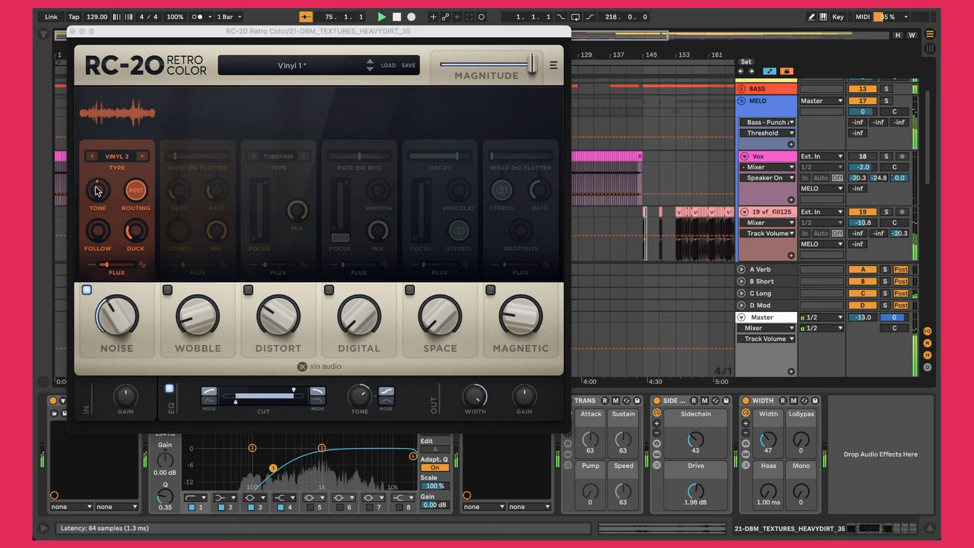
pyautogui.click(78, 32)
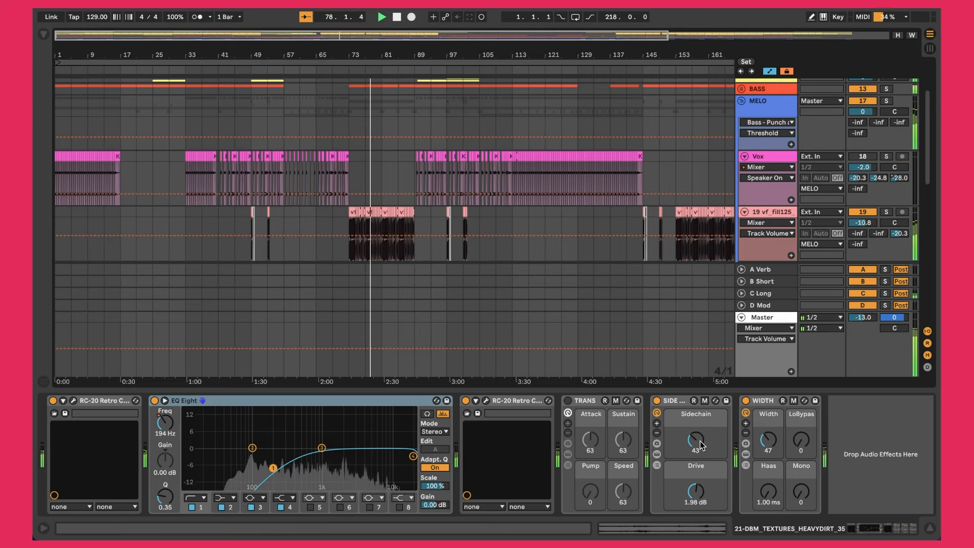
pyautogui.click(761, 400)
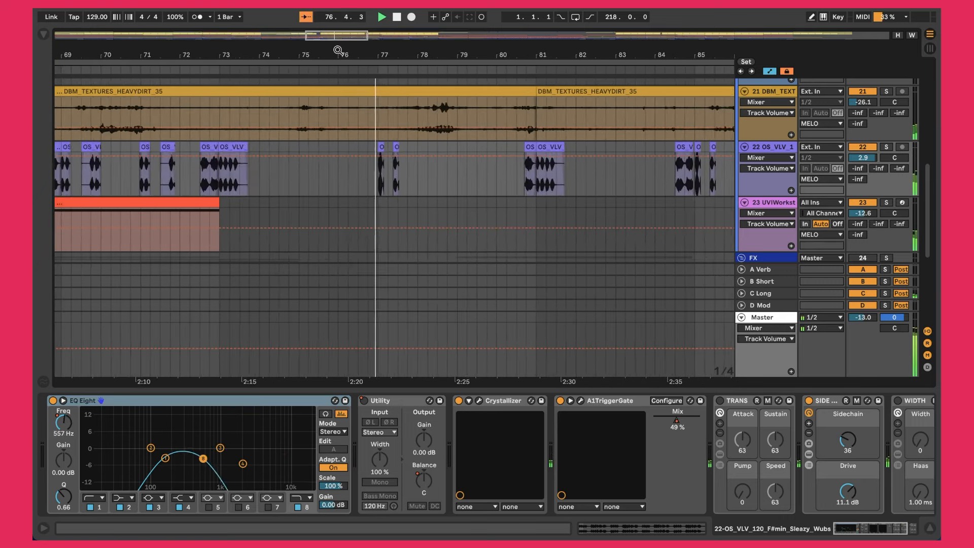
# - Zoom out over the vocal chops and show Crystallizer's granular echo window on OS_VLV
pyautogui.moveTo(169, 459); pyautogui.dragTo(219, 449)
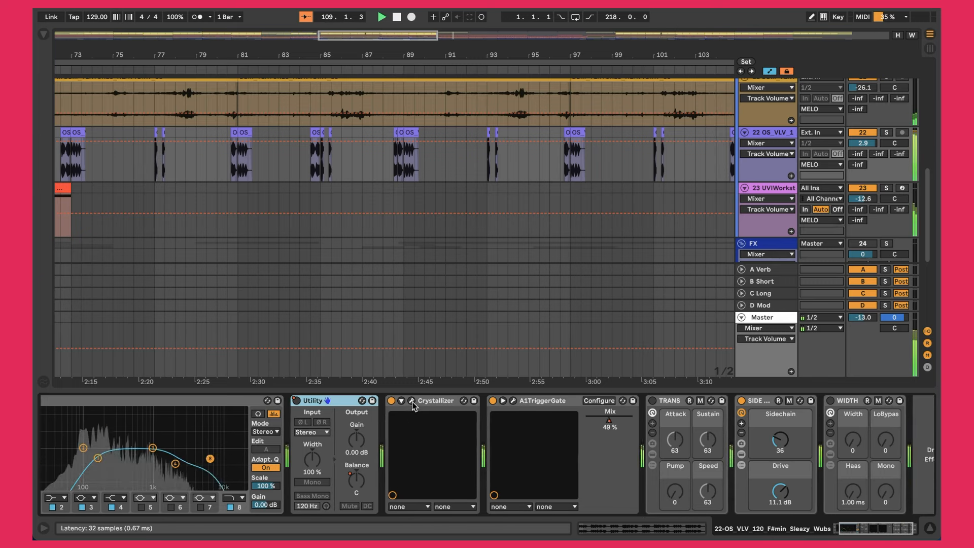
pyautogui.click(421, 400)
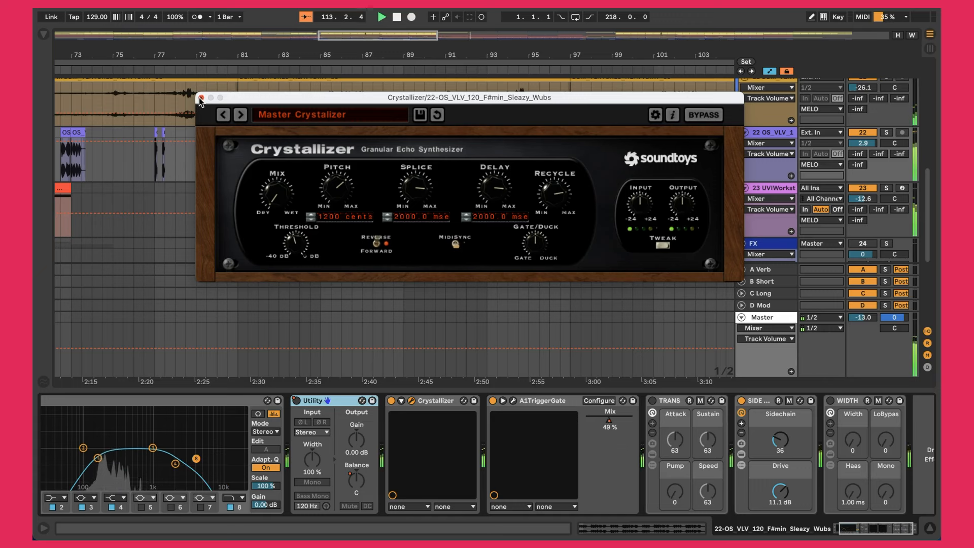
# - Close Crystallizer, view A1TriggerGate's step-gate pattern, and close it again
pyautogui.click(200, 97)
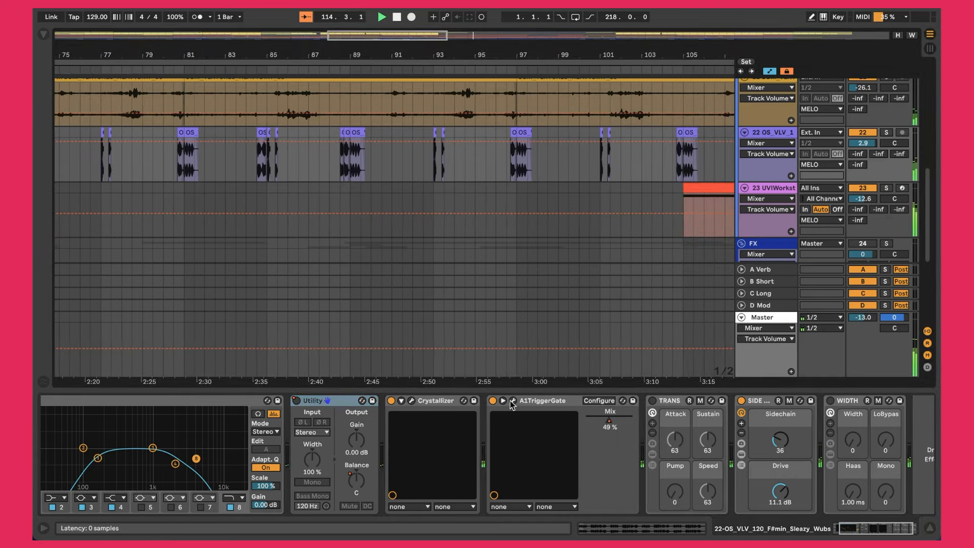
pyautogui.click(511, 400)
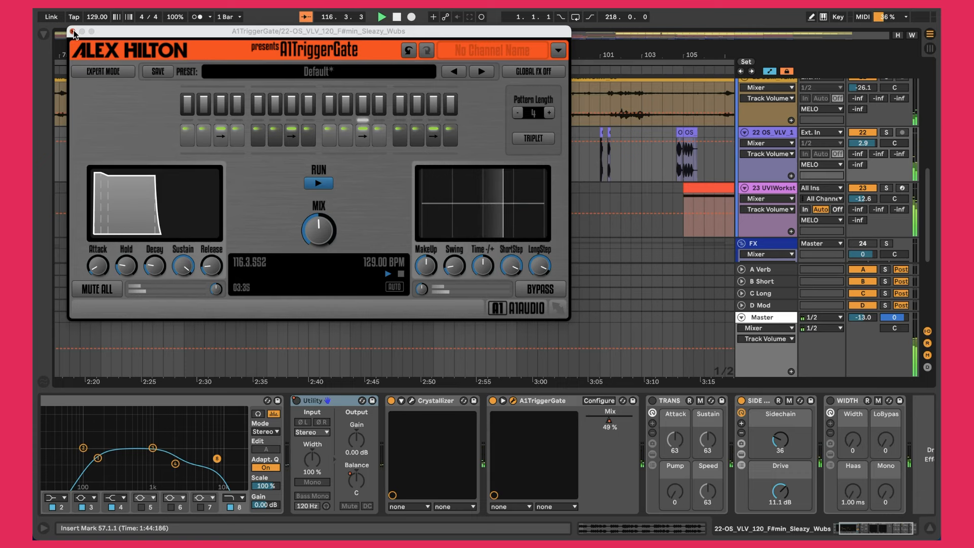
pyautogui.click(73, 31)
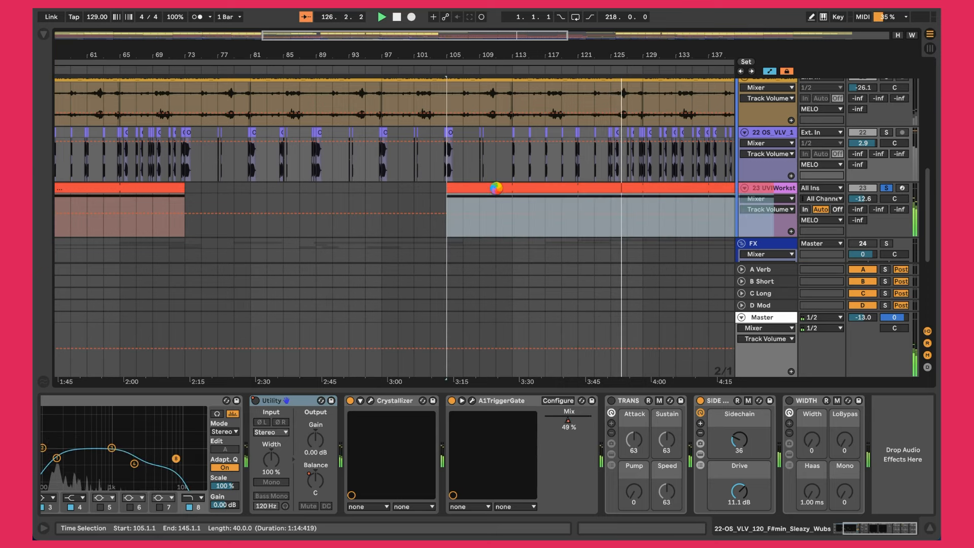
# - Focus the synth clip at bar 105 and lower the UVI Workstation track to -23.4 dB
pyautogui.doubleClick(494, 187)
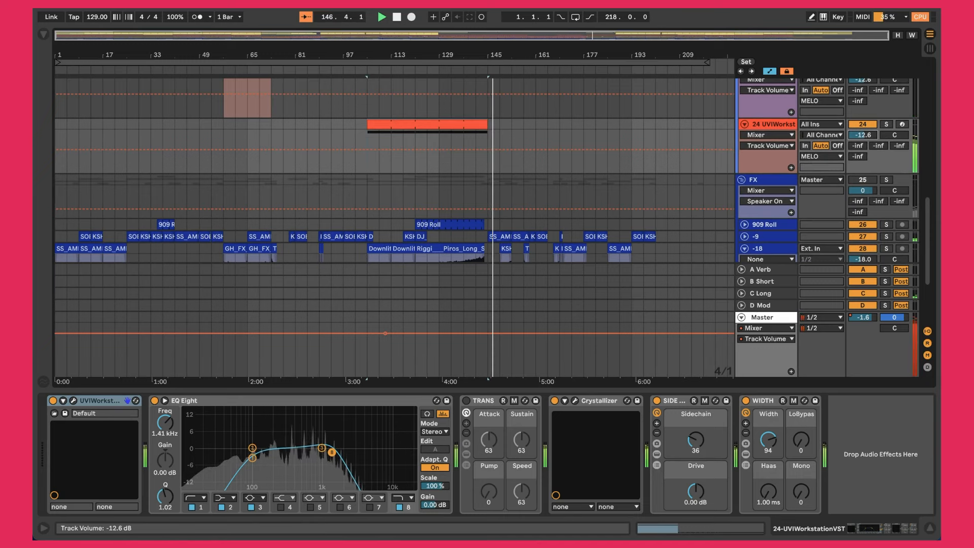
pyautogui.moveTo(862, 135); pyautogui.dragTo(862, 149)
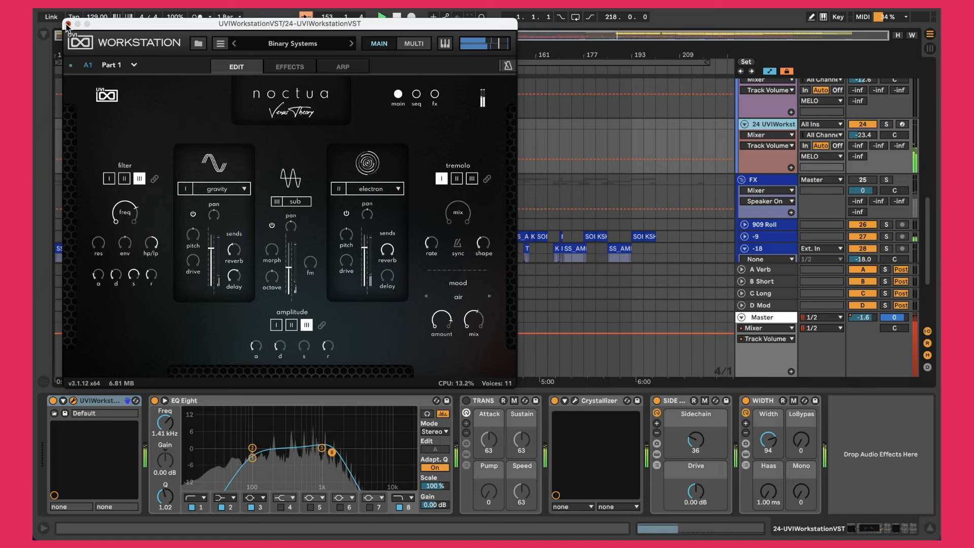
# - Close the Noctua synth window, review Crystallizer's Crystal Builder preset, and close it
pyautogui.click(67, 29)
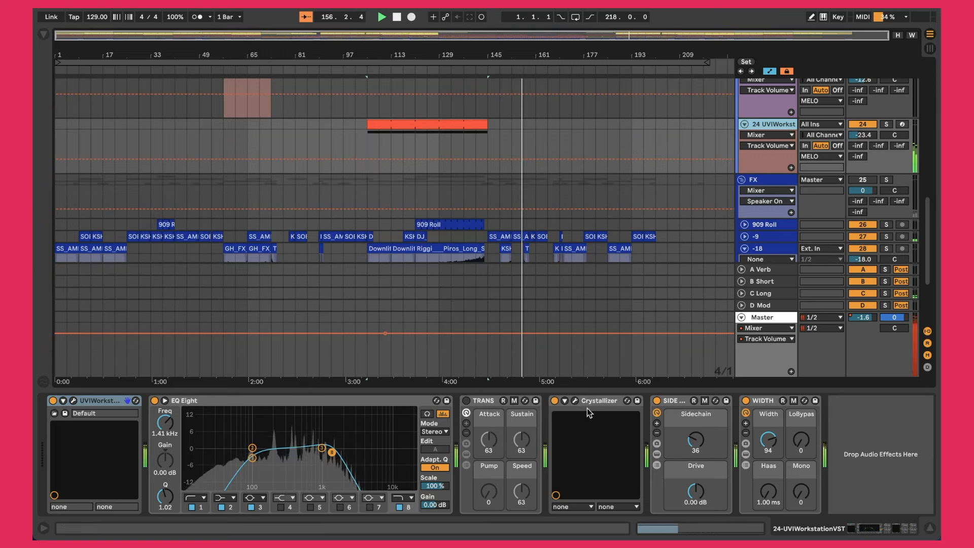
pyautogui.click(573, 400)
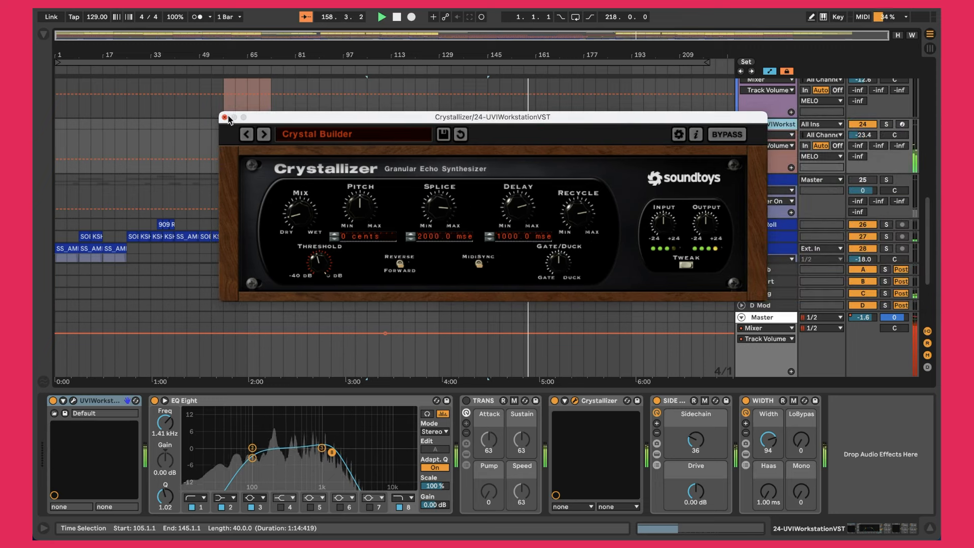
pyautogui.click(225, 117)
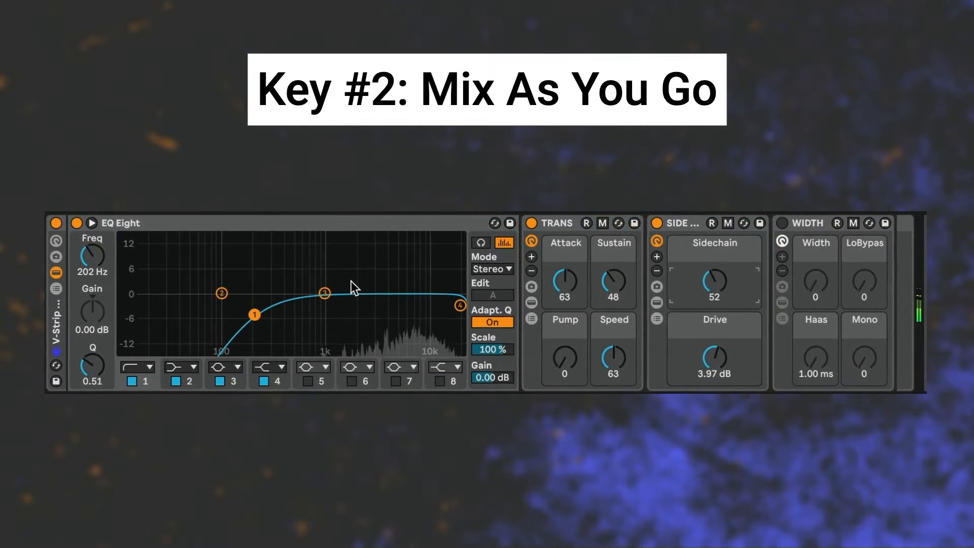
# - Pull EQ Eight band 1 to about 202 Hz to roll off the lows in the V-Strip
pyautogui.moveTo(254, 314); pyautogui.dragTo(278, 331)
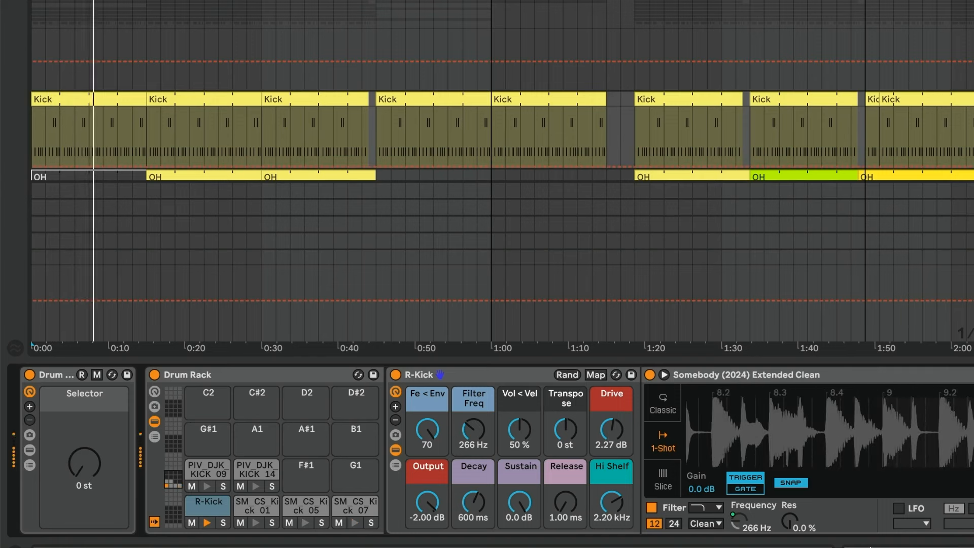
# - Tweak a Simpler control on the R-Kick pad holding the Somebody (2024) Extended Clean sample
pyautogui.moveTo(427, 434); pyautogui.dragTo(427, 425)
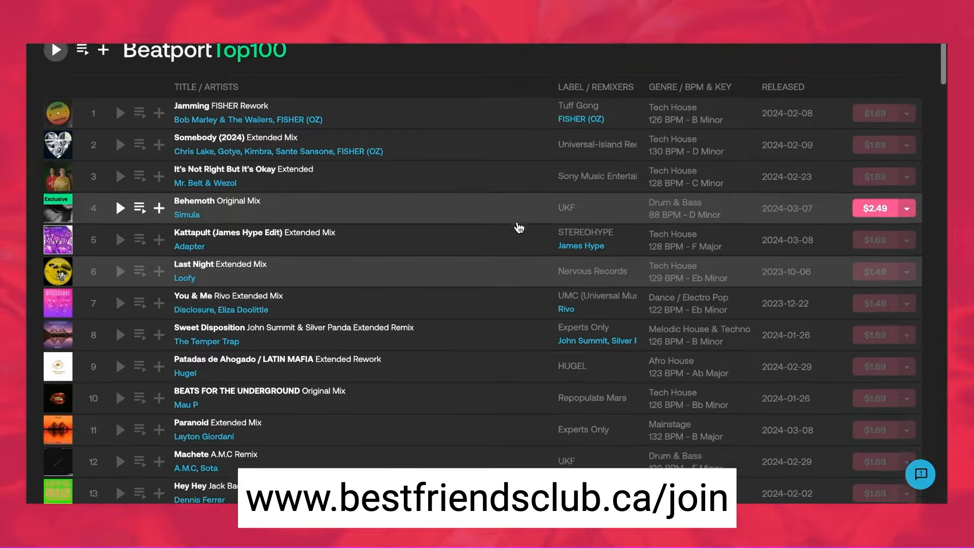
# - Scroll the Beatport Top 100 down to the entries from about 15 onward
pyautogui.scroll(-3)
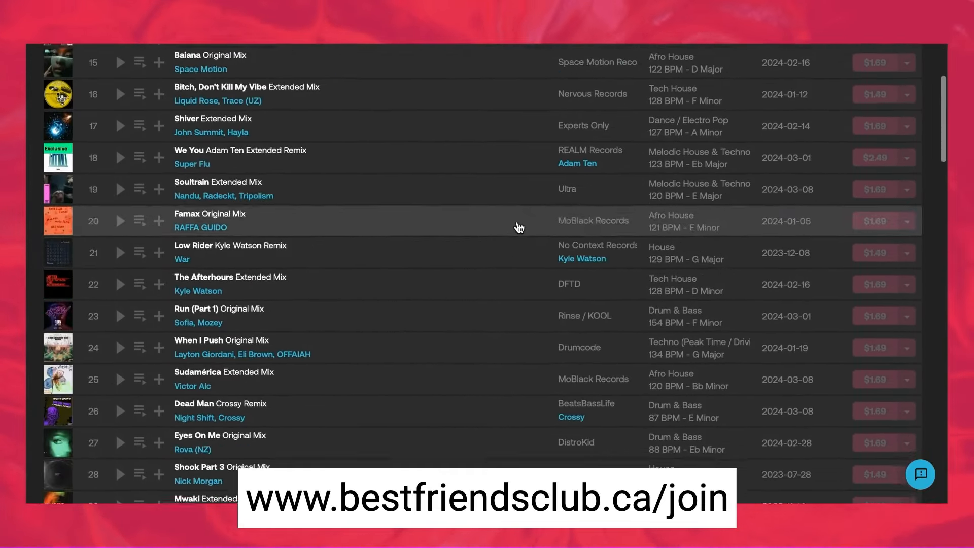
pyautogui.scroll(-3)
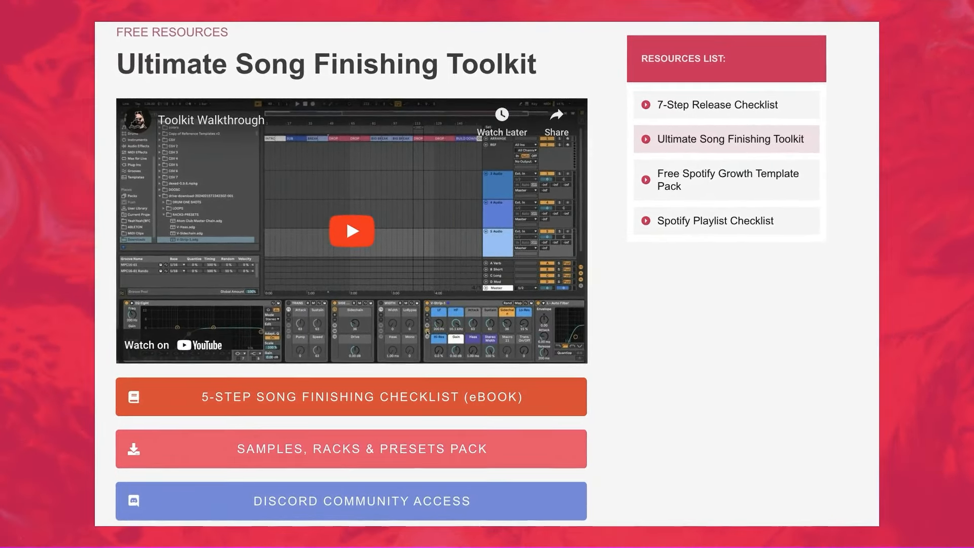
# - Select a resource button on the Ultimate Song Finishing Toolkit page
pyautogui.click(352, 231)
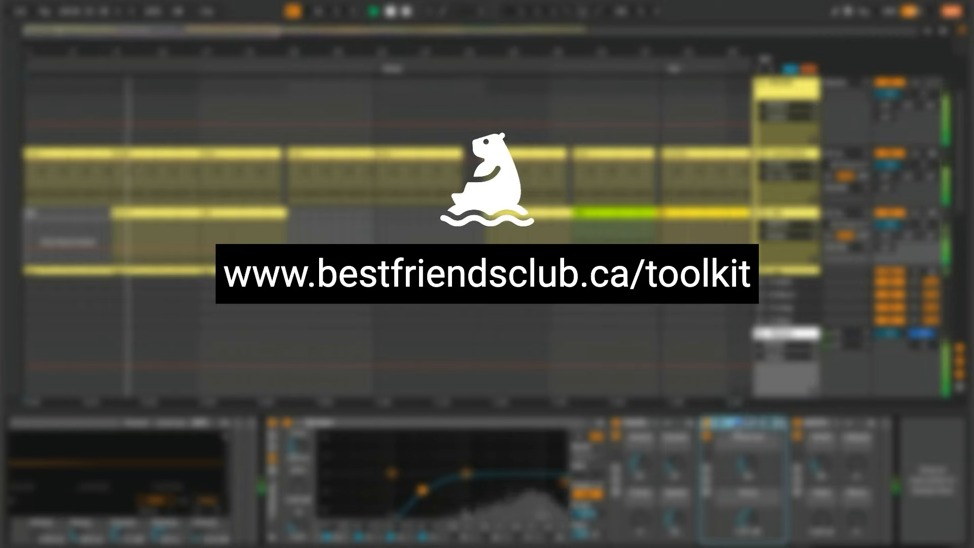